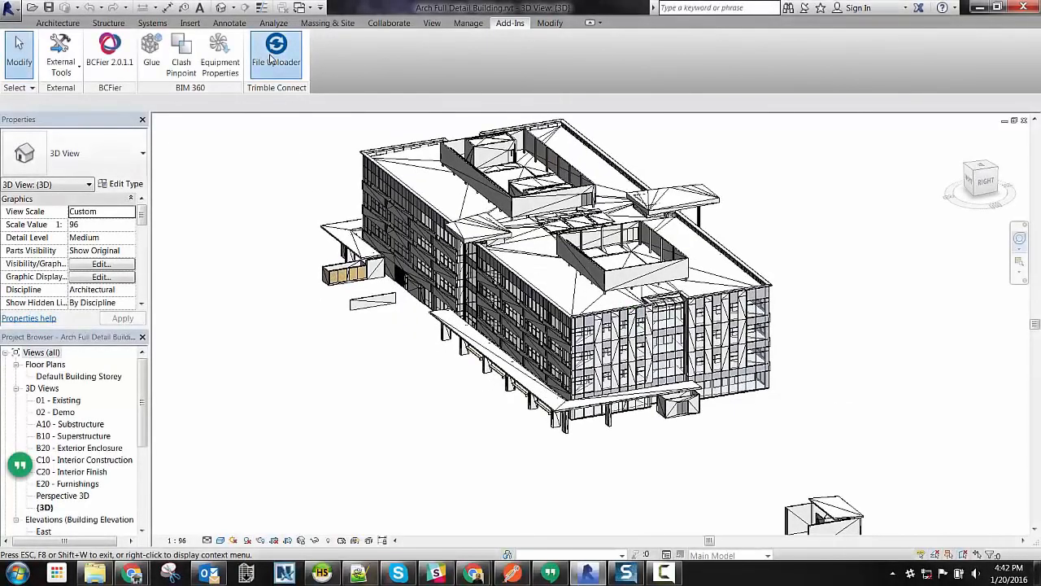
Upload 'Arch Full Detail Building.rvt' via File Uploader into the Trimble Connect Demo project's Architecture folder
{"action": "left_click", "coordinate": [276, 48]}
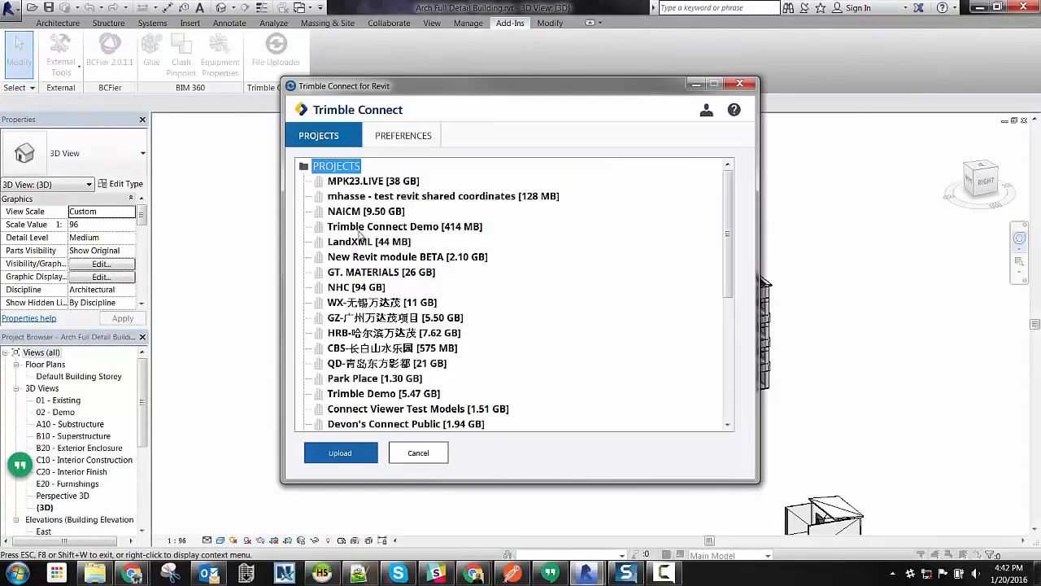
{"action": "left_click", "coordinate": [403, 226]}
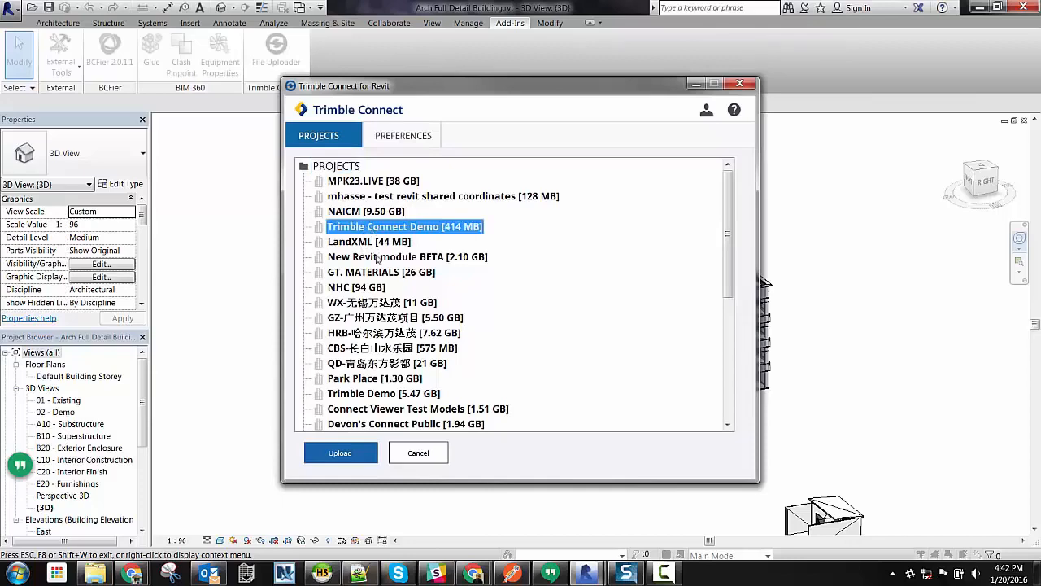
{"action": "double_click", "coordinate": [403, 226]}
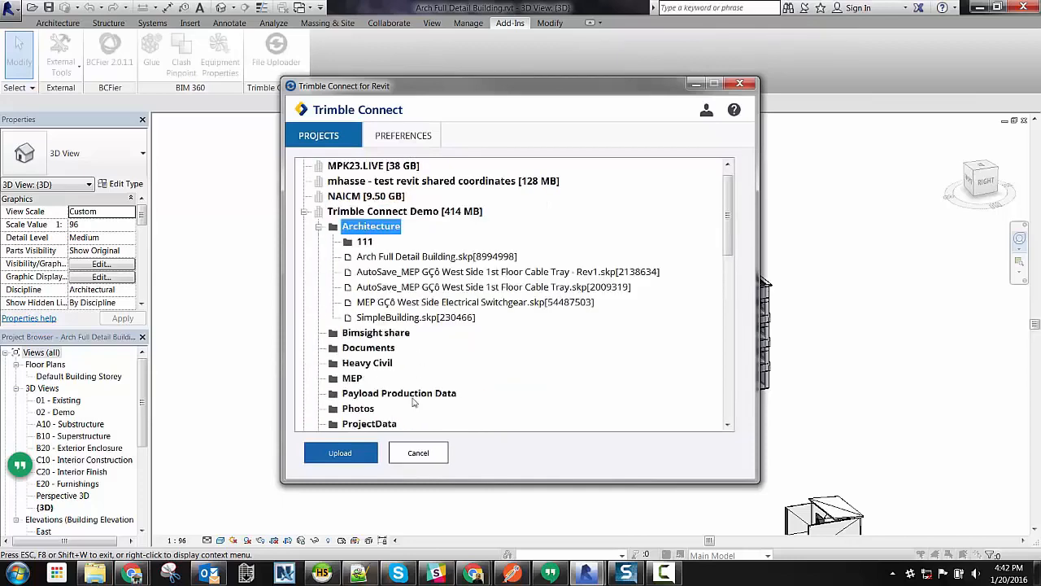
{"action": "left_click", "coordinate": [340, 452]}
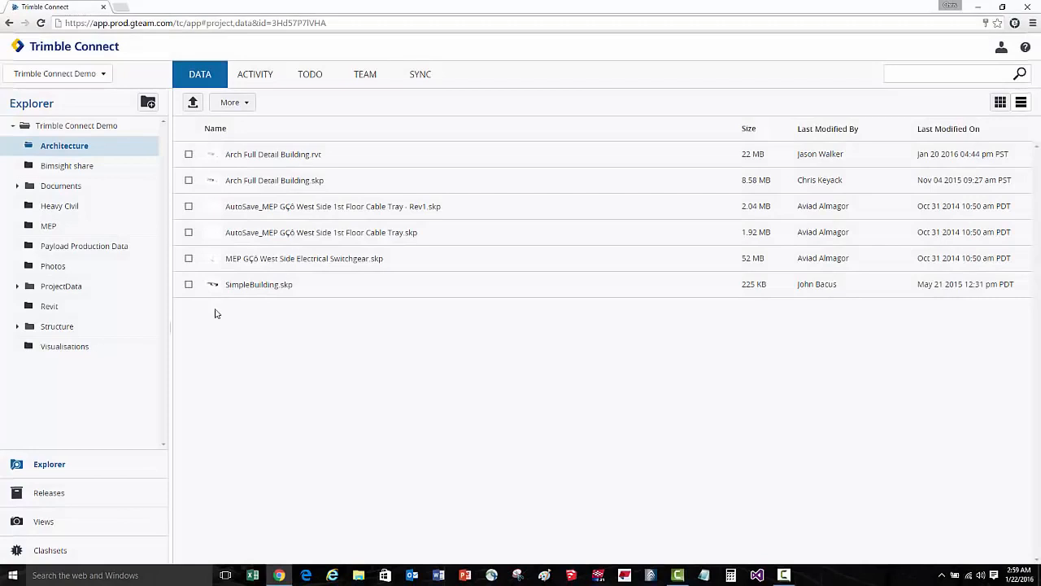
Open Arch Full Detail Building.rvt from the Architecture folder in the 3D viewer
{"action": "left_click", "coordinate": [189, 153]}
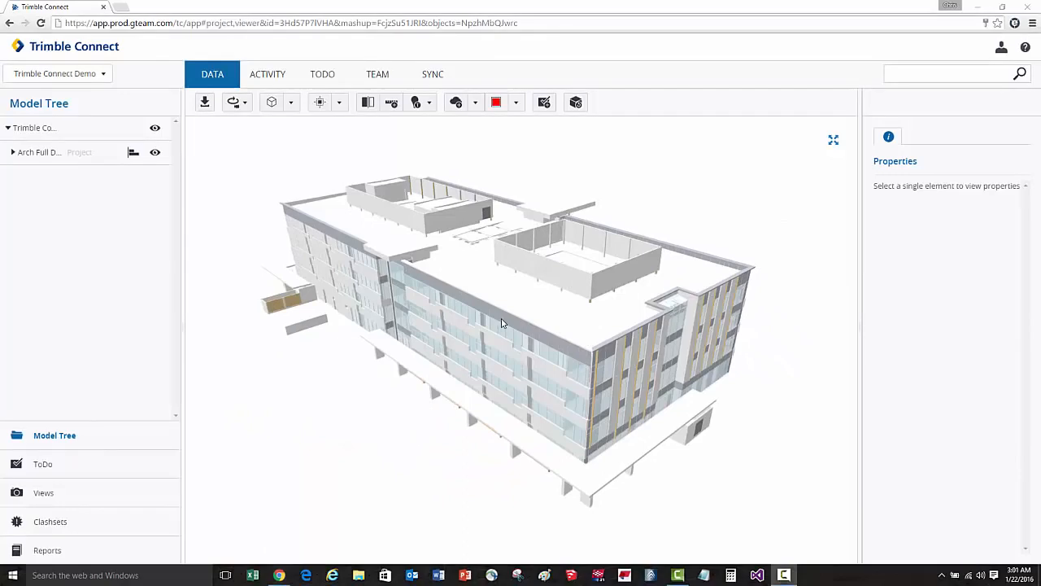
Select a curtain panel and review its GTeam_Identity_Data and GTeam_Quantity_Data properties
{"action": "left_click", "coordinate": [518, 335]}
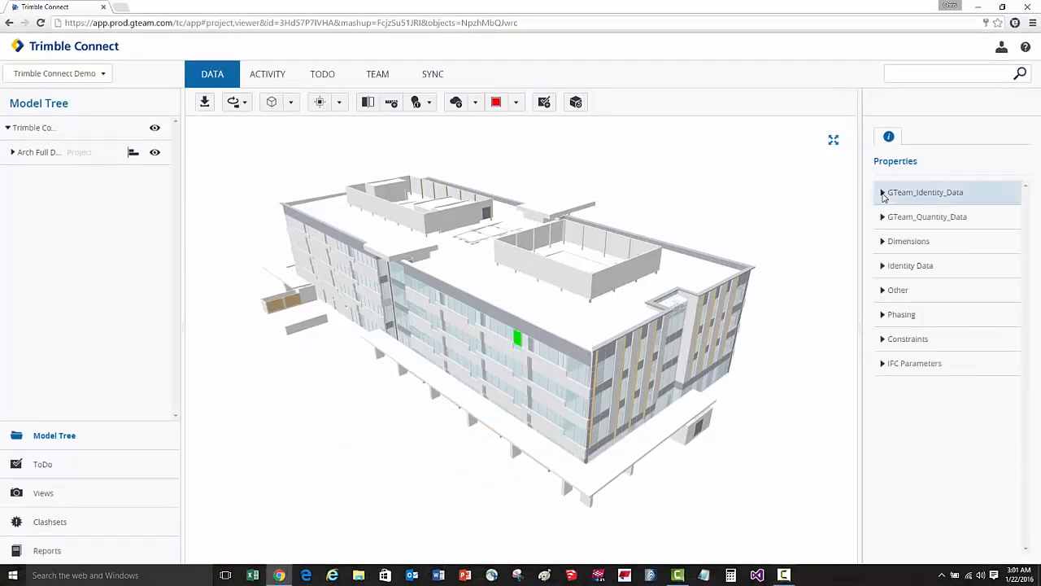
{"action": "left_click", "coordinate": [881, 192]}
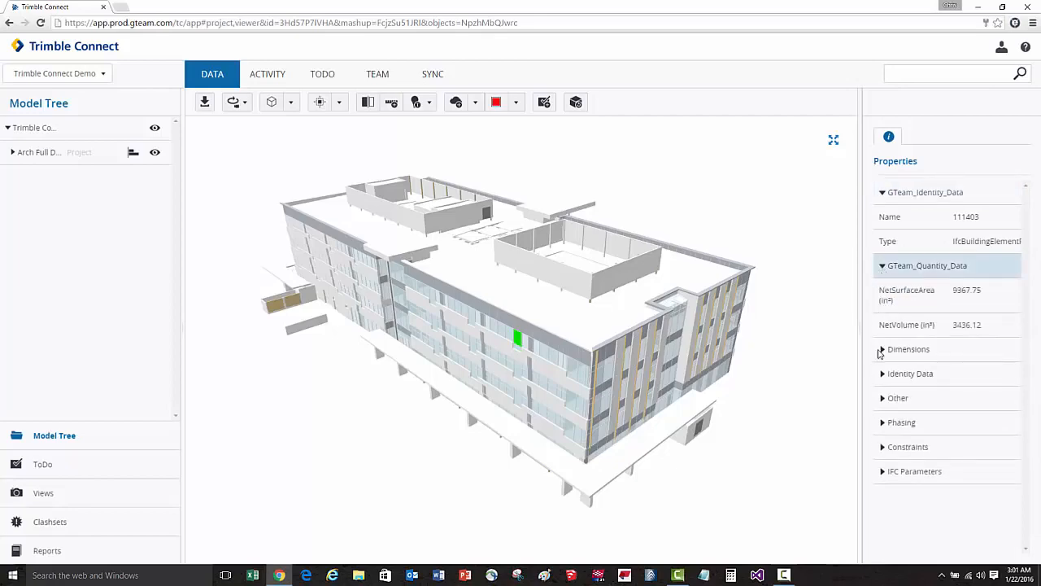
{"action": "left_click", "coordinate": [881, 348]}
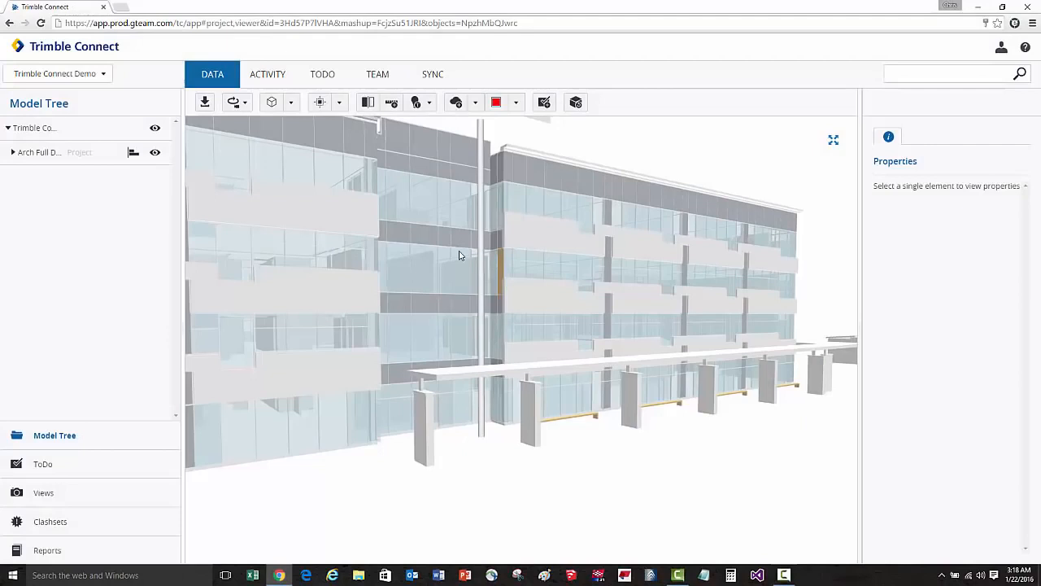
Draw a cloud markup at the covered walkway's end column and start a ToDo for it
{"action": "left_click", "coordinate": [455, 101]}
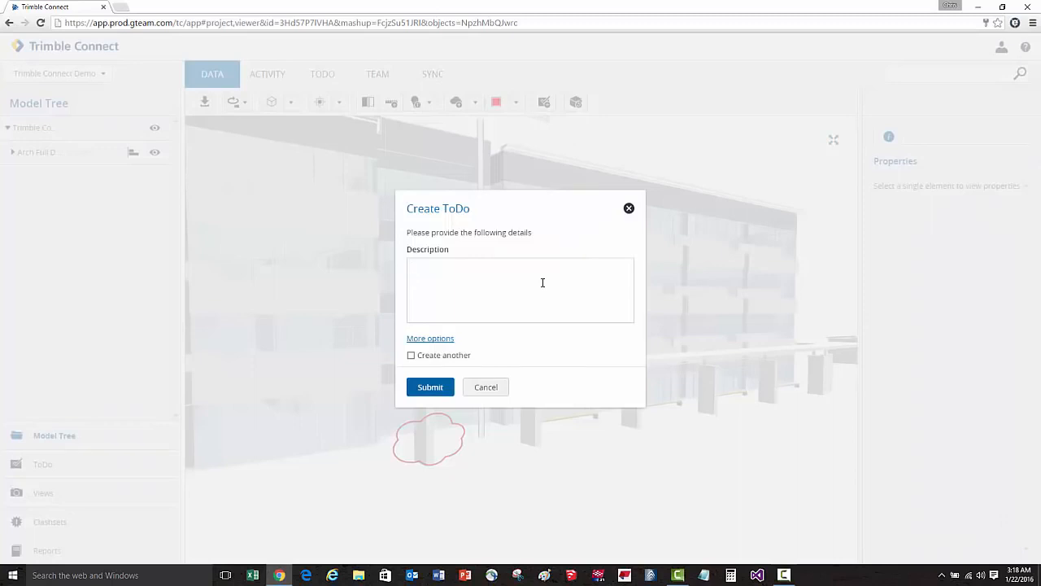
Submit ToDo 'Please Extend this covered walkway', priority Critical, assigned to Architecture
{"action": "type", "text": "Please Extend this covered walkway"}
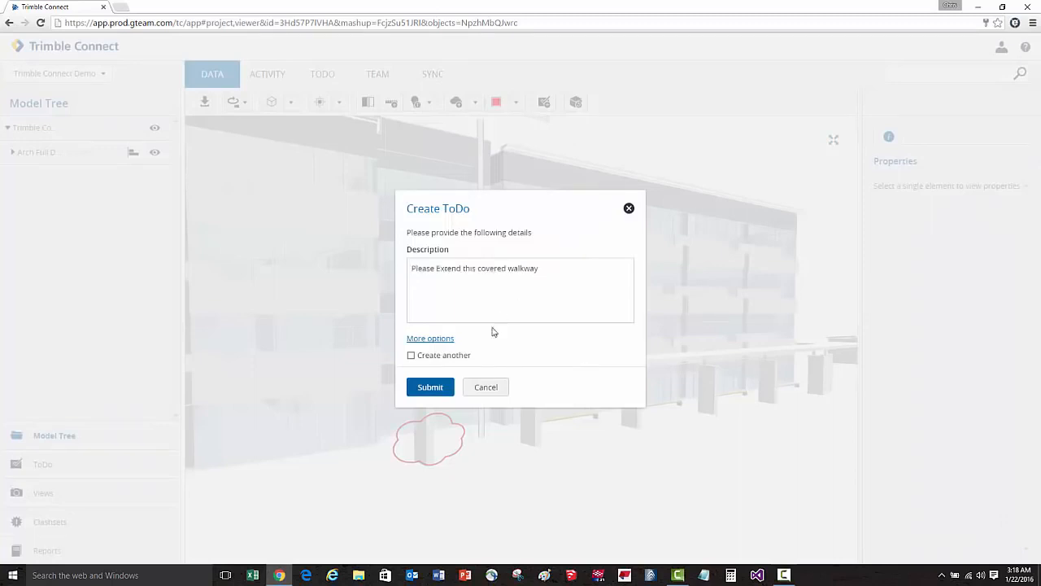
{"action": "left_click", "coordinate": [429, 337]}
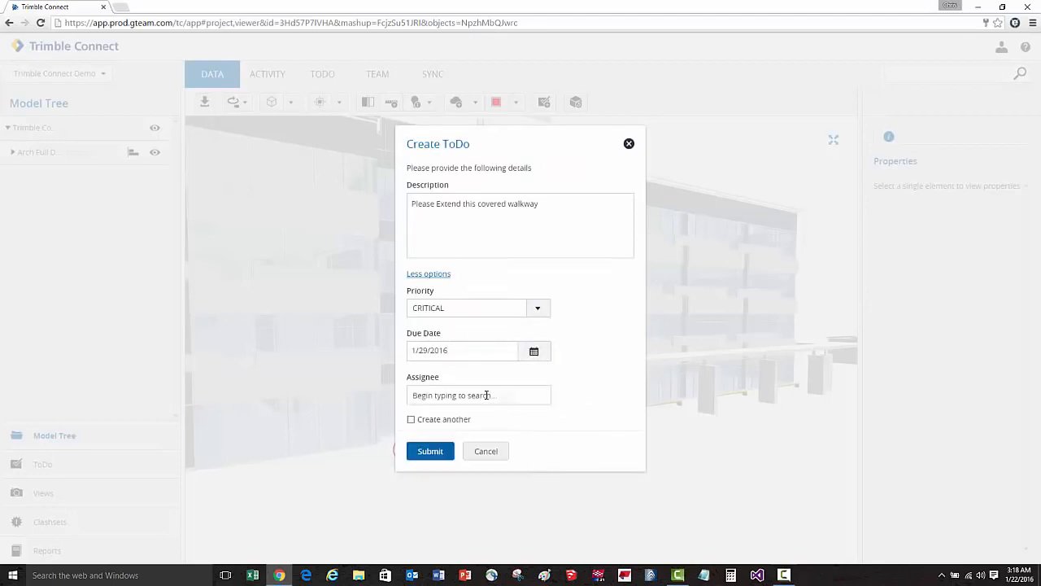
{"action": "type", "text": "architect"}
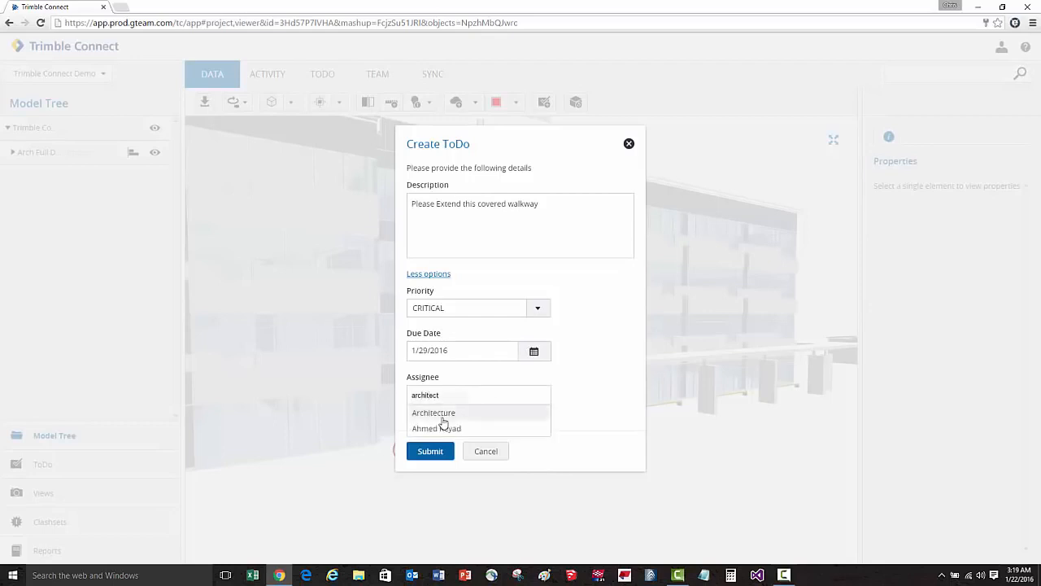
{"action": "left_click", "coordinate": [433, 414]}
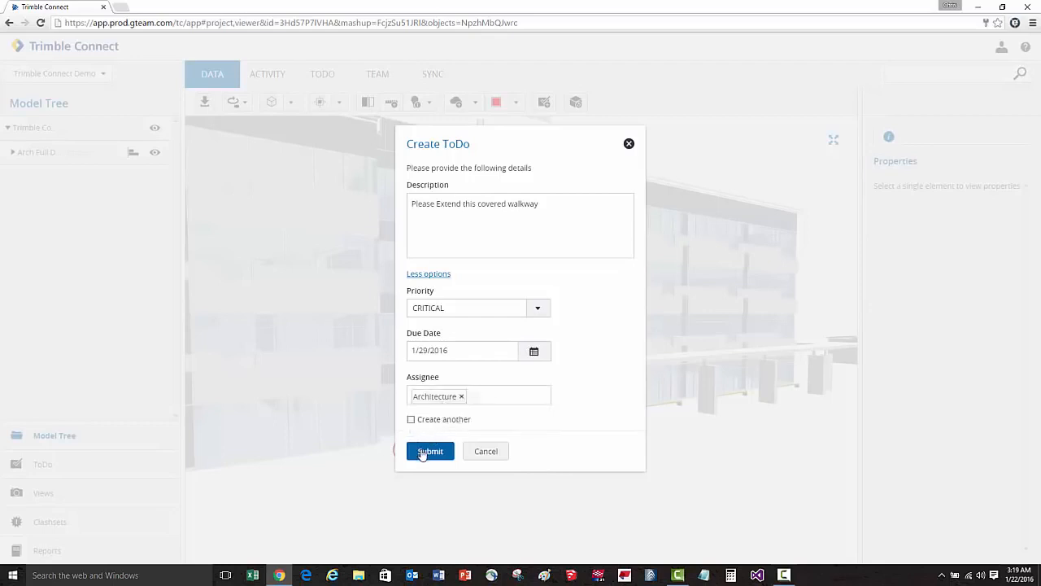
{"action": "left_click", "coordinate": [430, 451]}
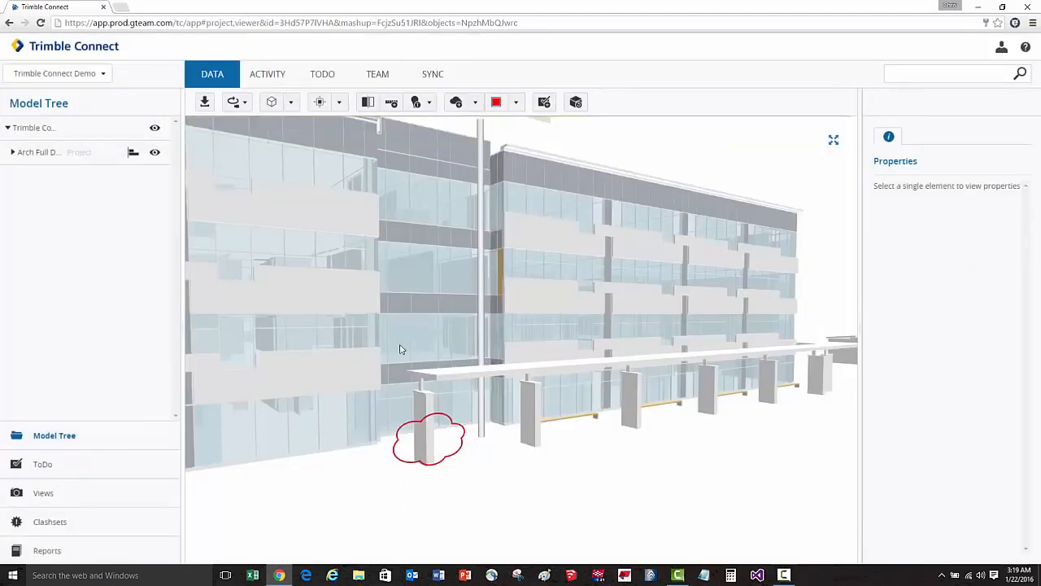
Select TRIM-437 in the ToDo list and open its snapshot's saved model view
{"action": "left_click", "coordinate": [322, 75]}
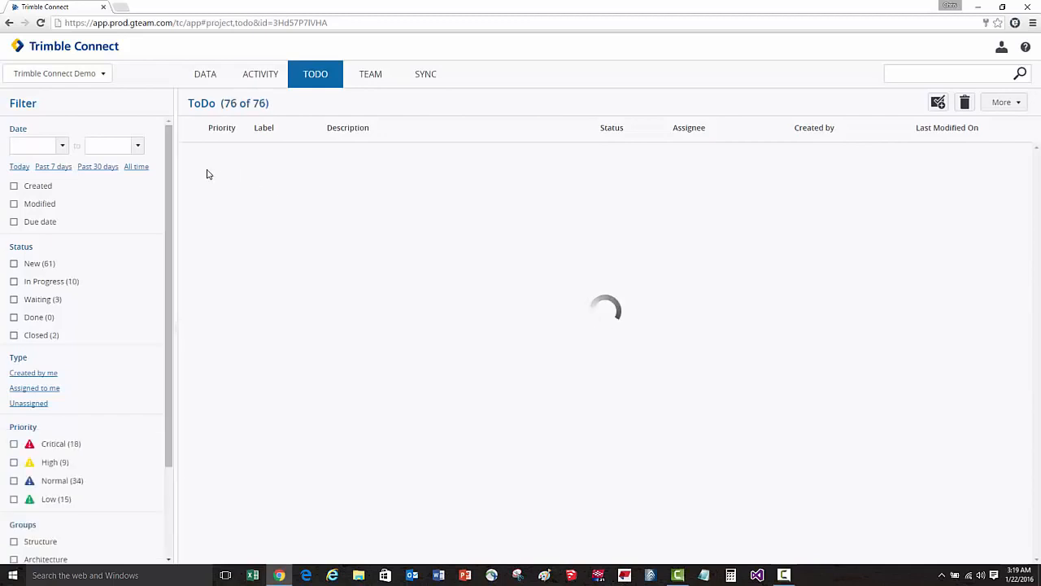
{"action": "left_click", "coordinate": [188, 154]}
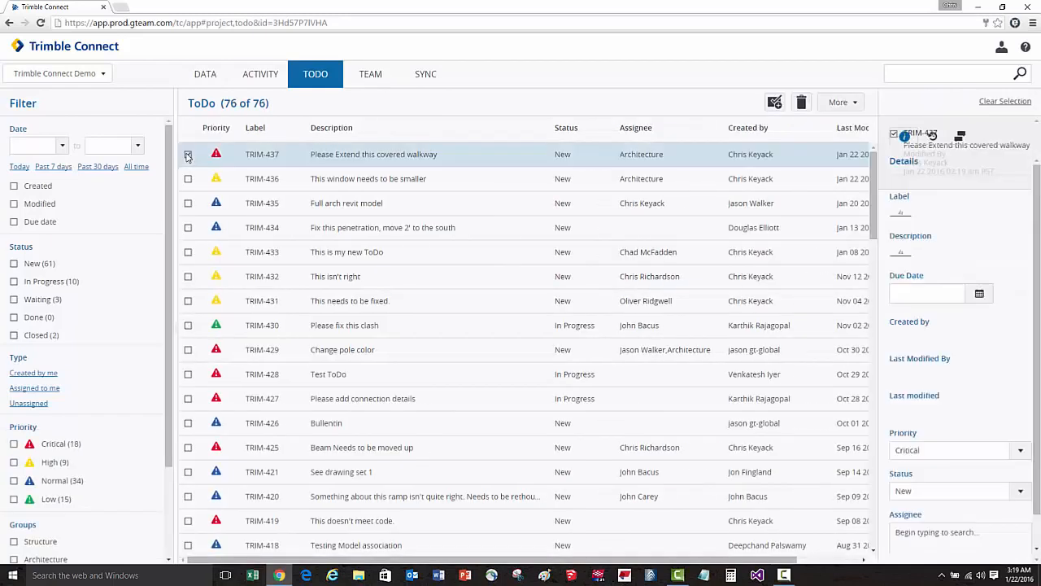
{"action": "left_click", "coordinate": [189, 155]}
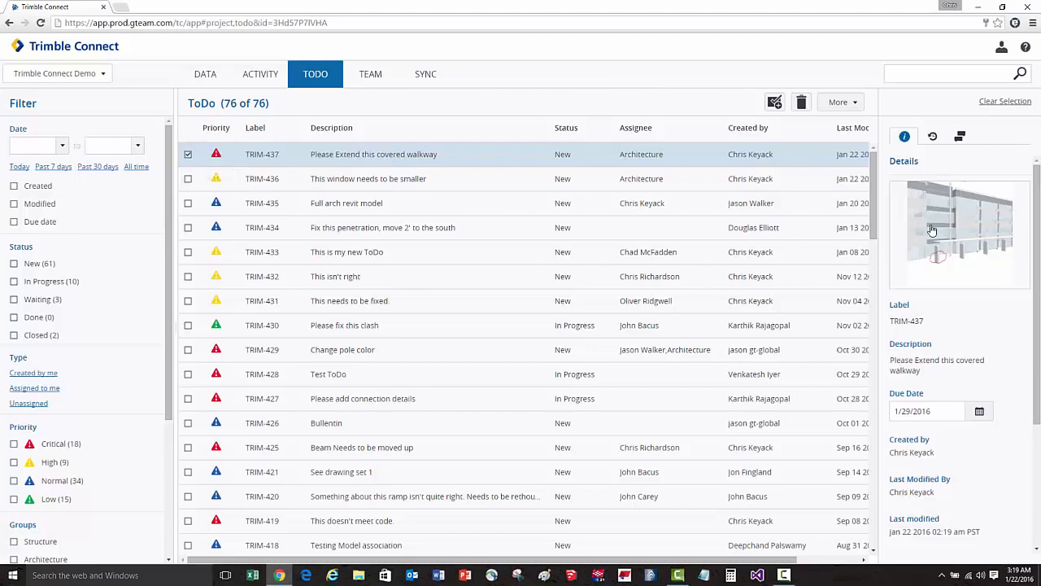
{"action": "left_click", "coordinate": [959, 235]}
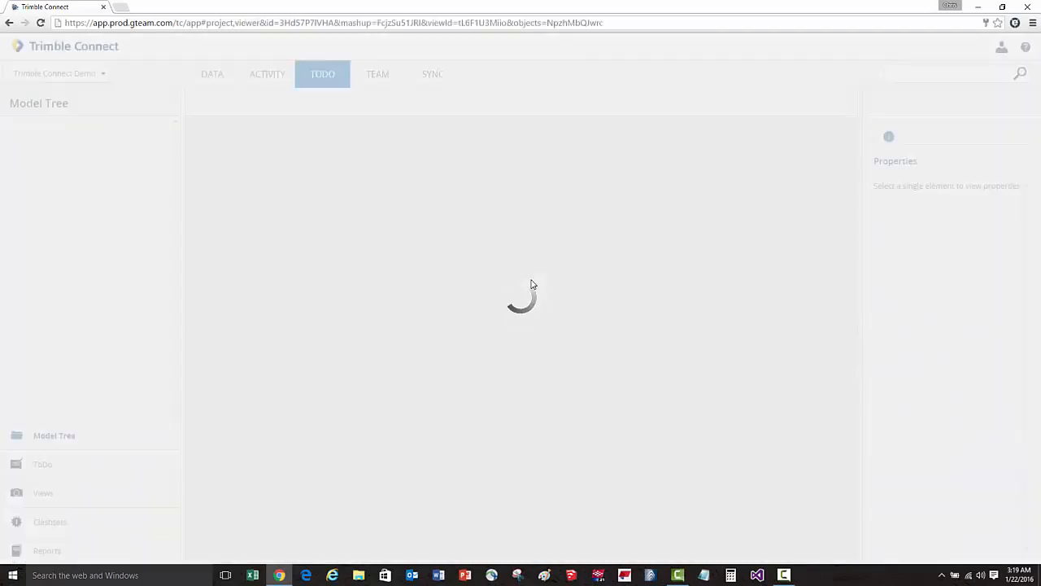